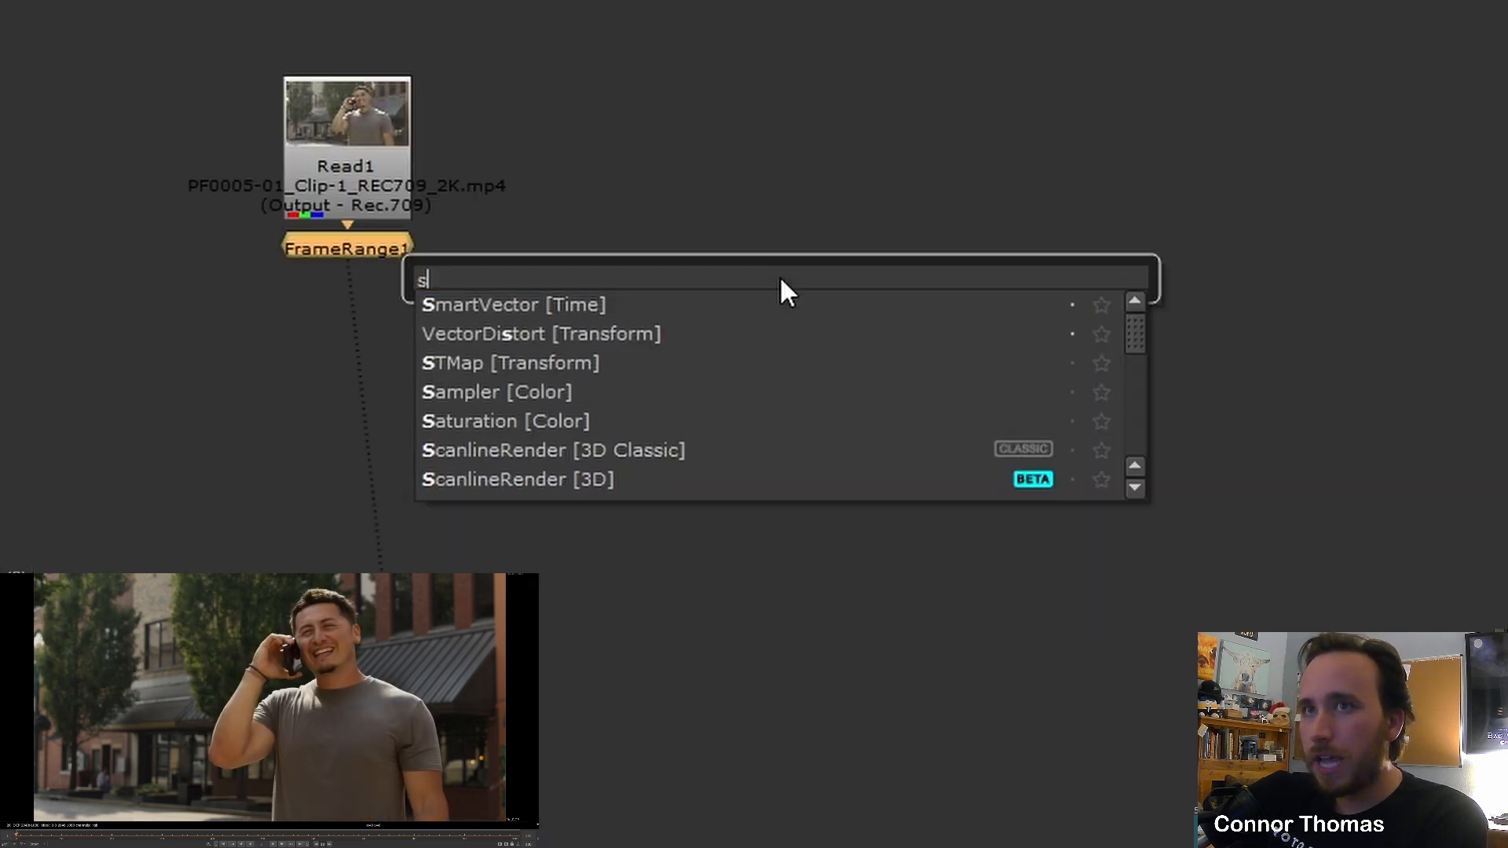
Step: Add a SmartVector node below FrameRange1 and set its Vector Detail to 0.95
{"action": "left_click", "coordinate": [513, 305]}
{"action": "type", "text": "."}
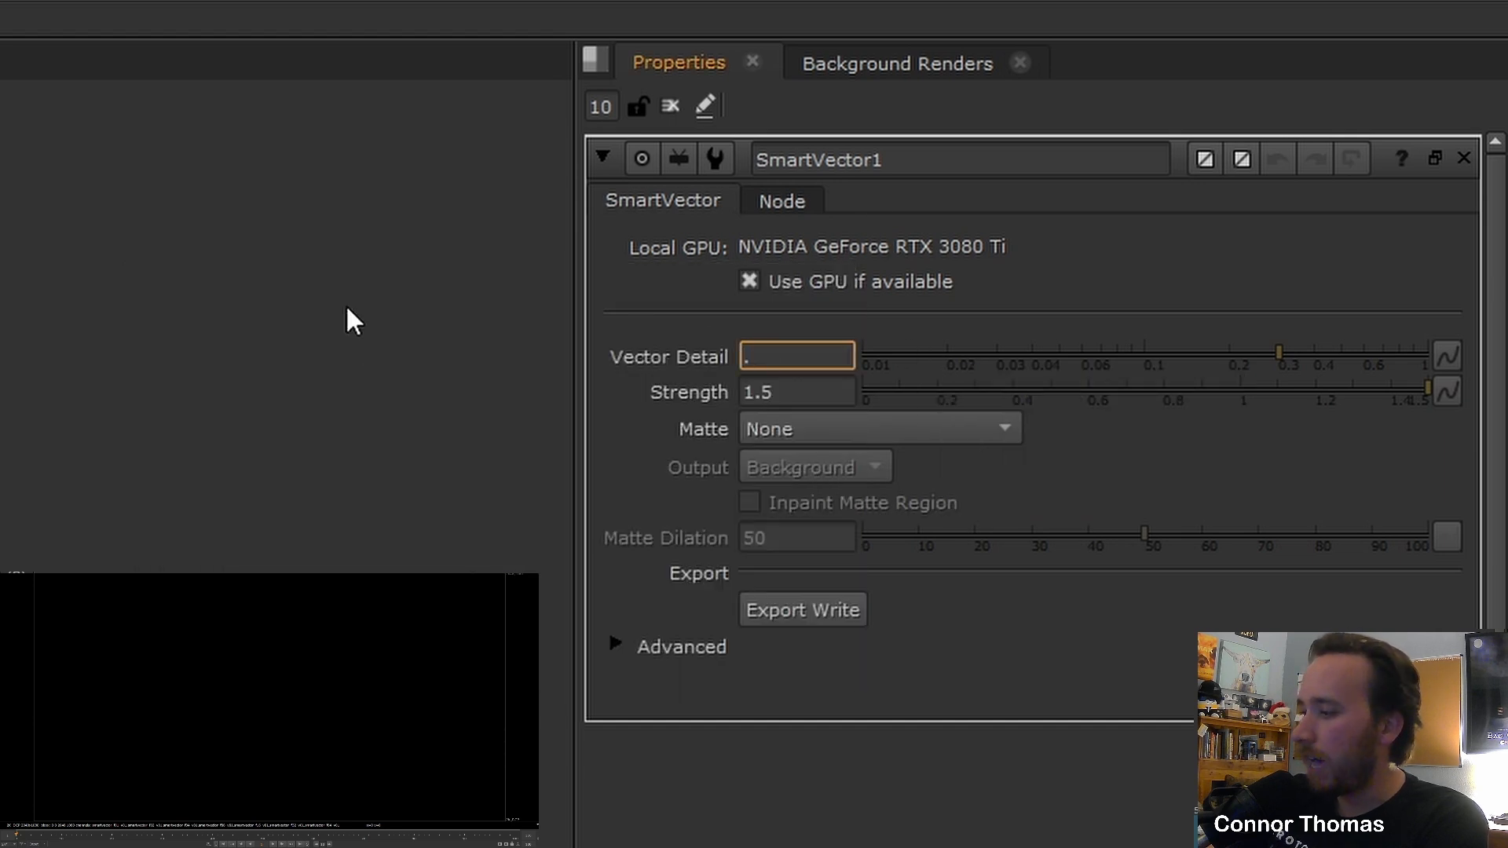
{"action": "type", "text": "0.95"}
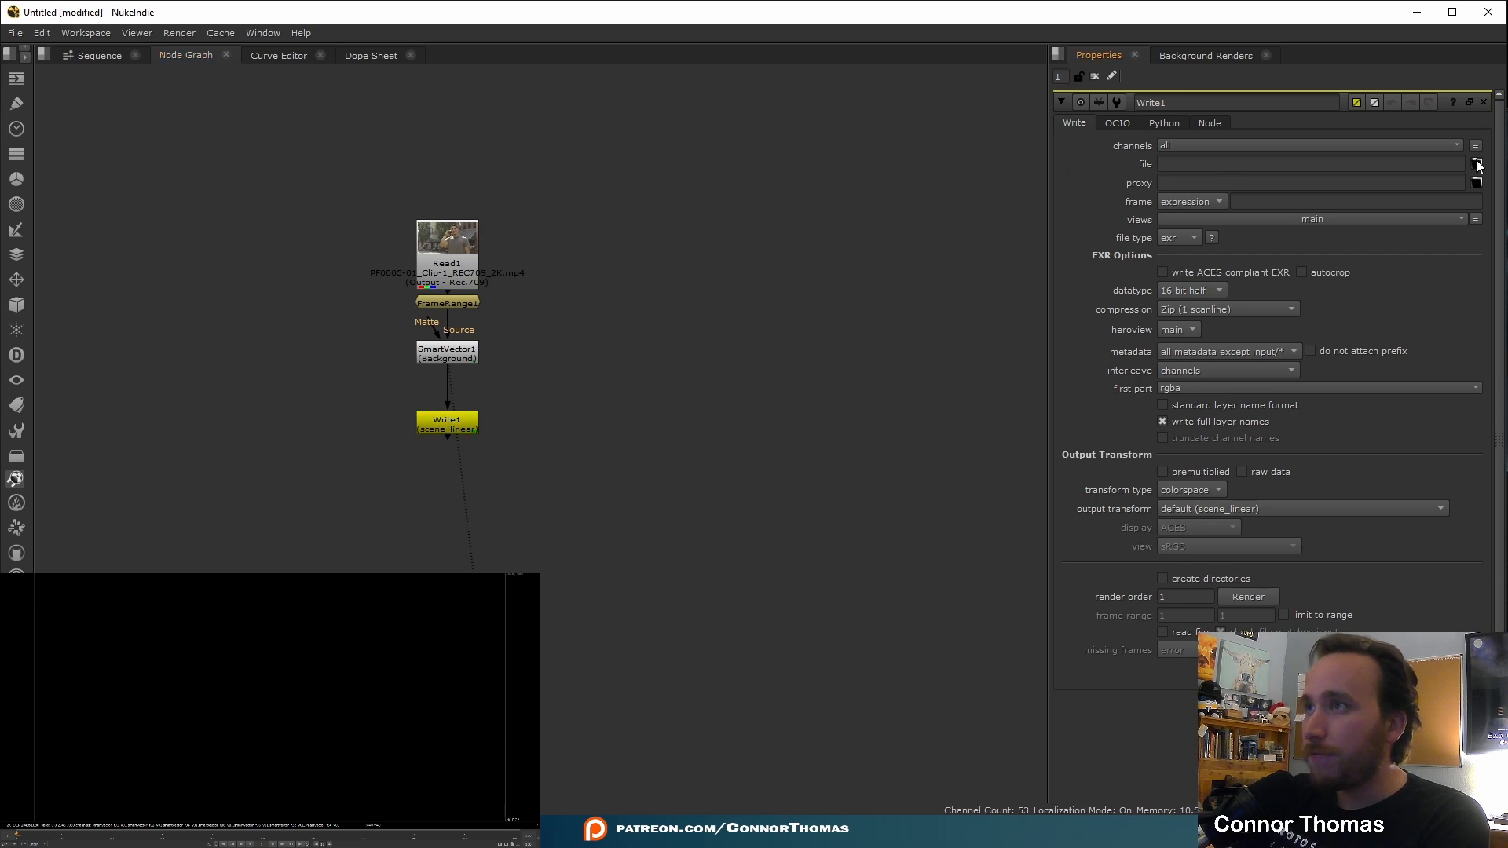
Step: Set the Write node's file path to vectorsmart/vector_####.exr
{"action": "left_click", "coordinate": [1477, 163]}
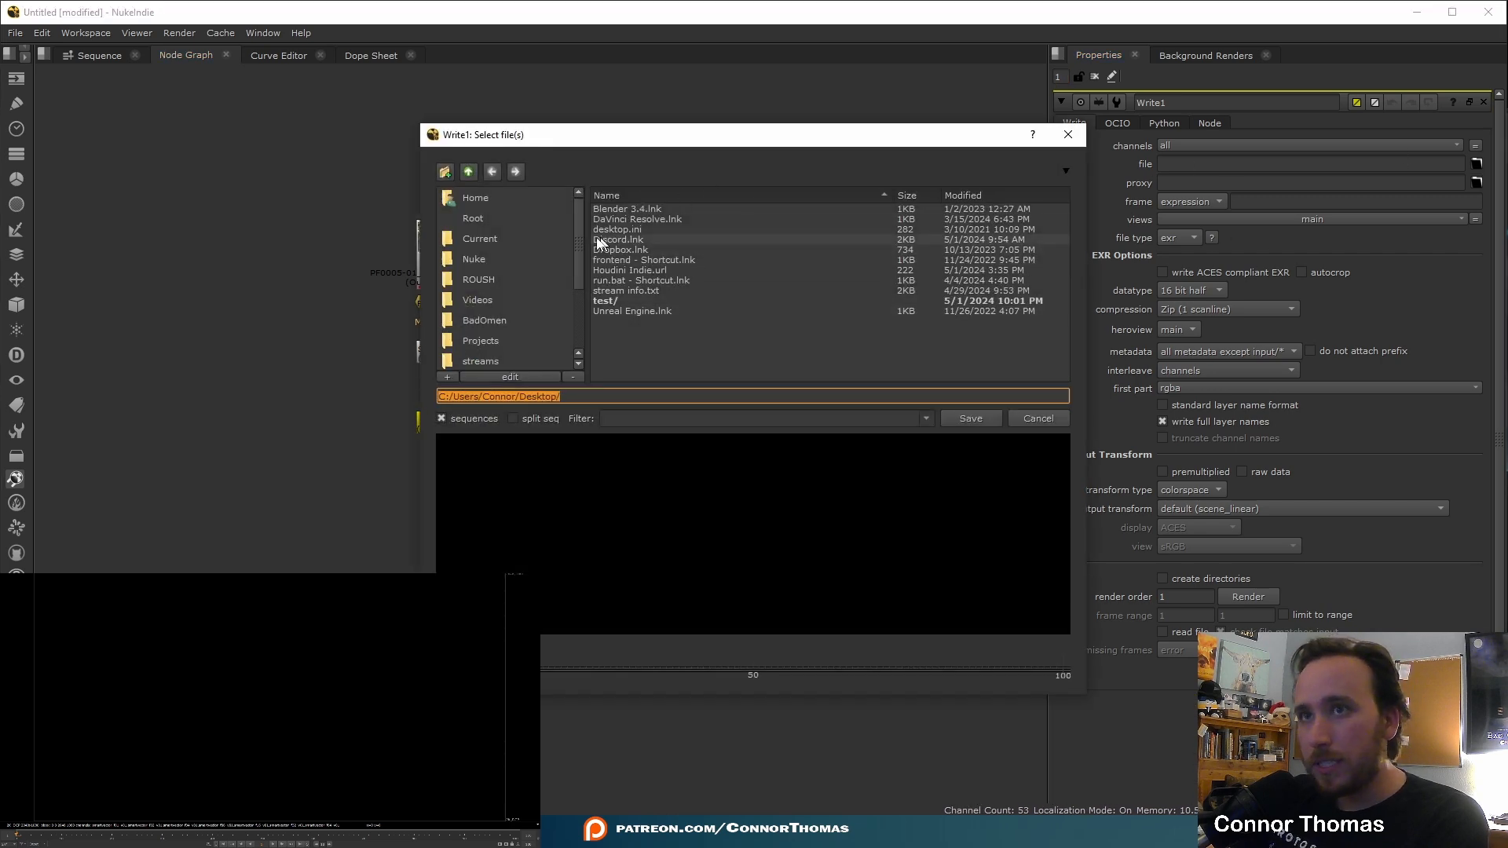
{"action": "type", "text": "v"}
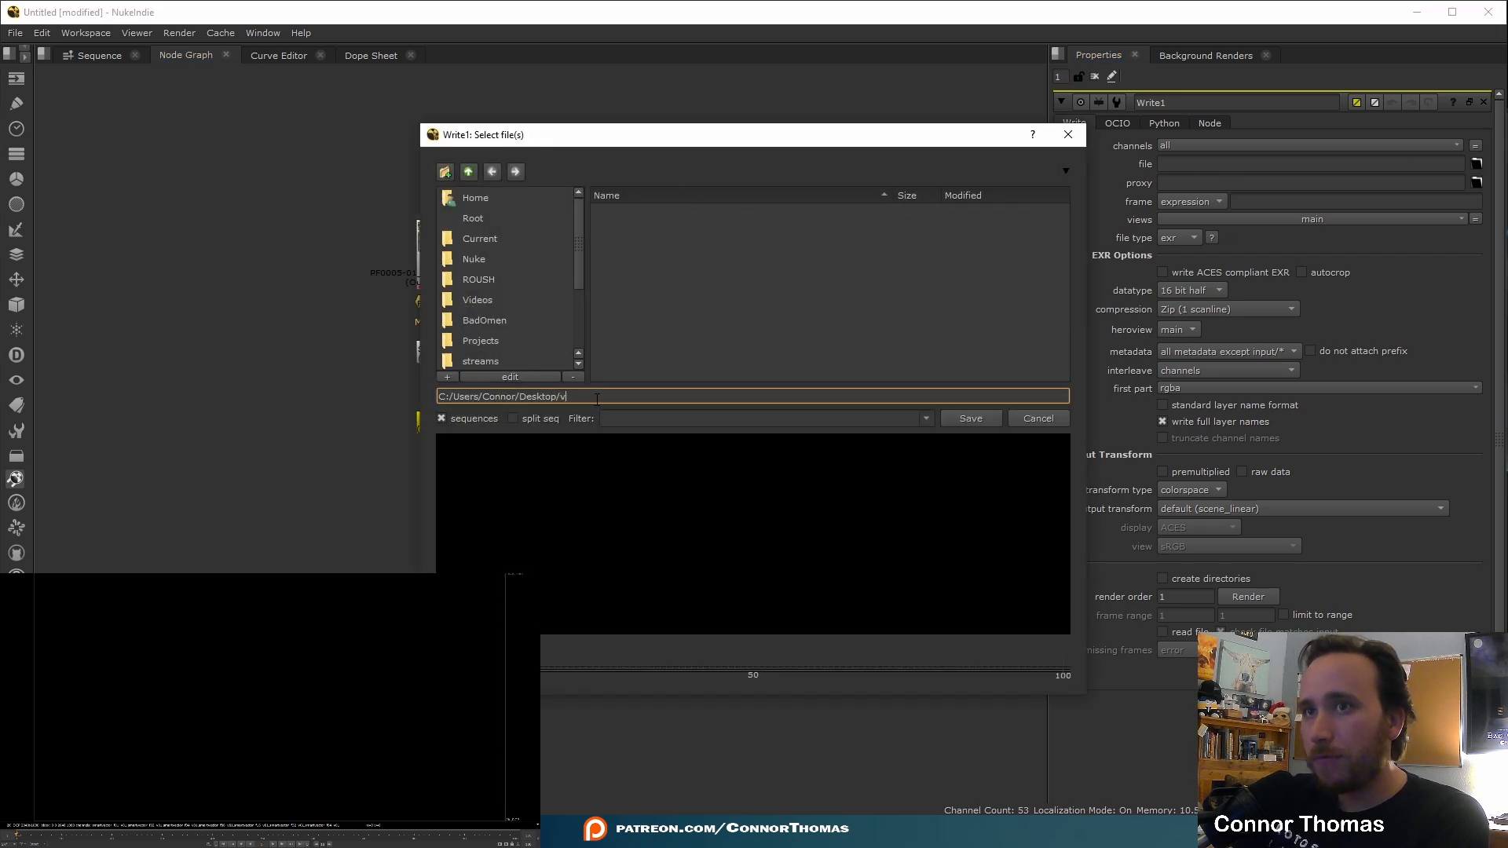
{"action": "type", "text": "ectorsmart/"}
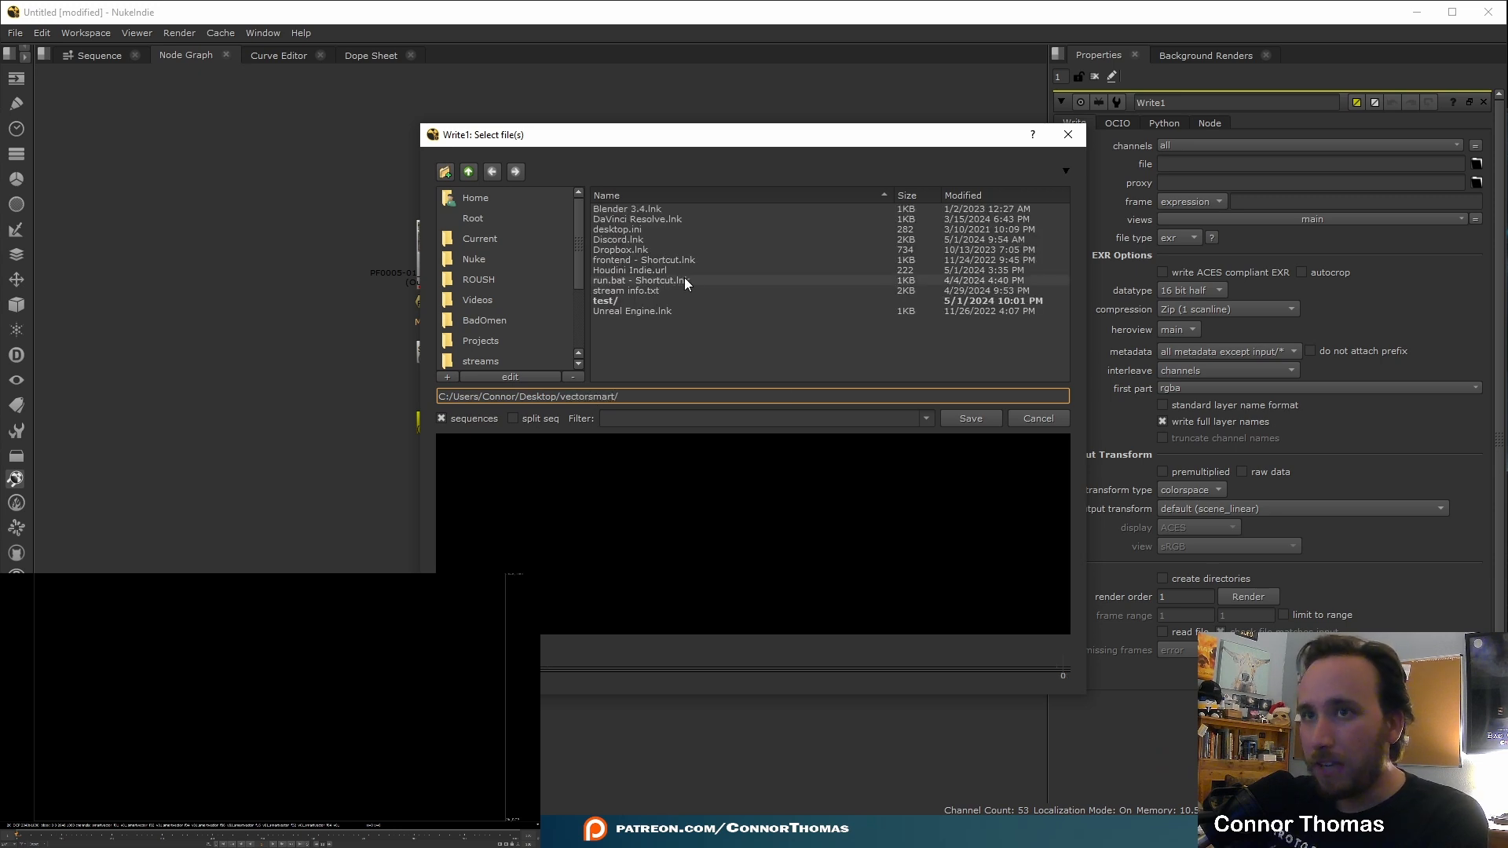
{"action": "type", "text": "vector"}
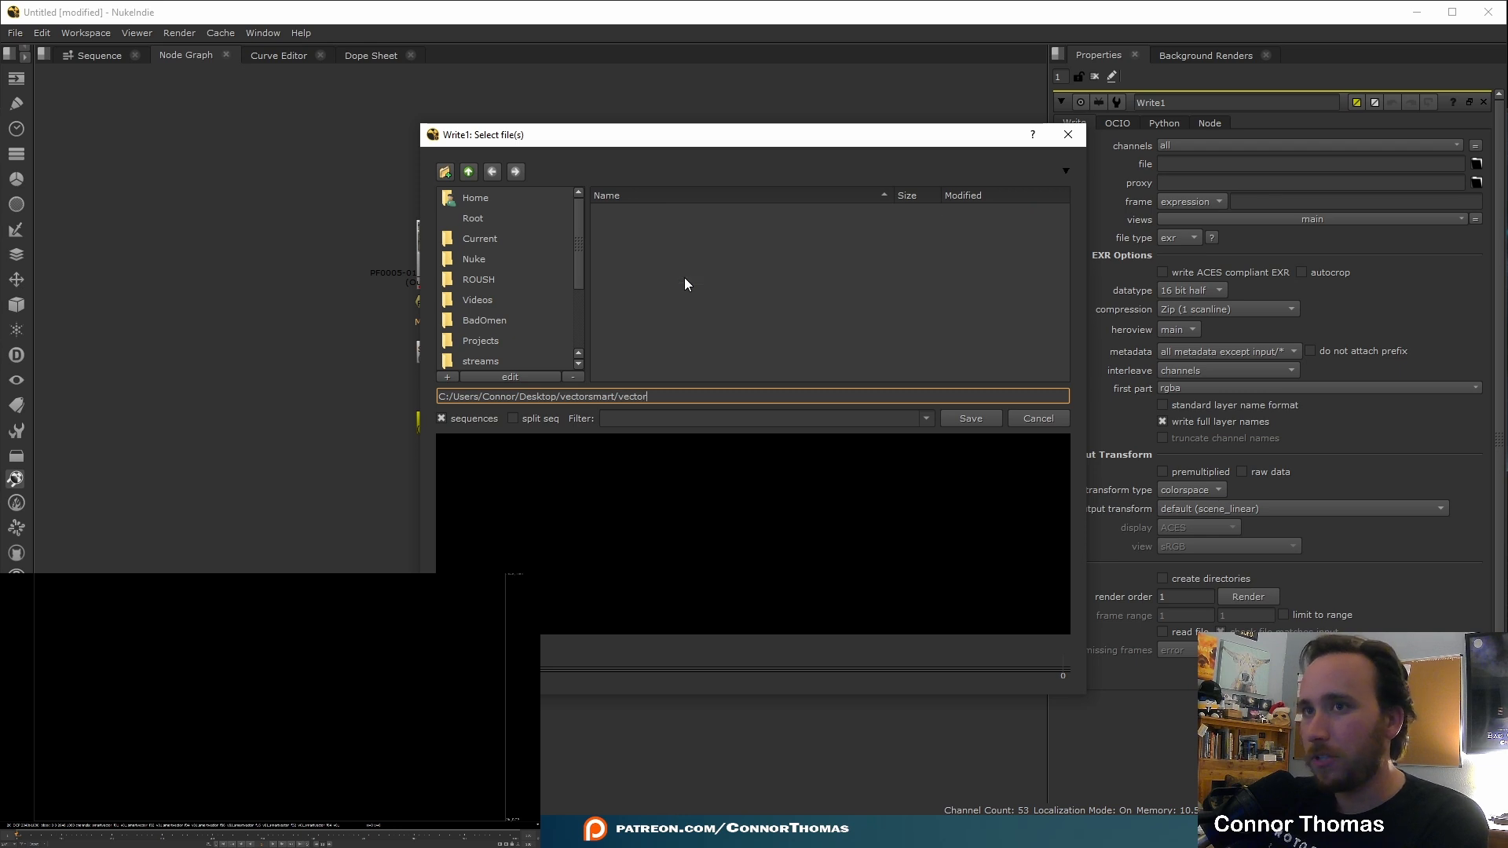
{"action": "type", "text": "_####.ex"}
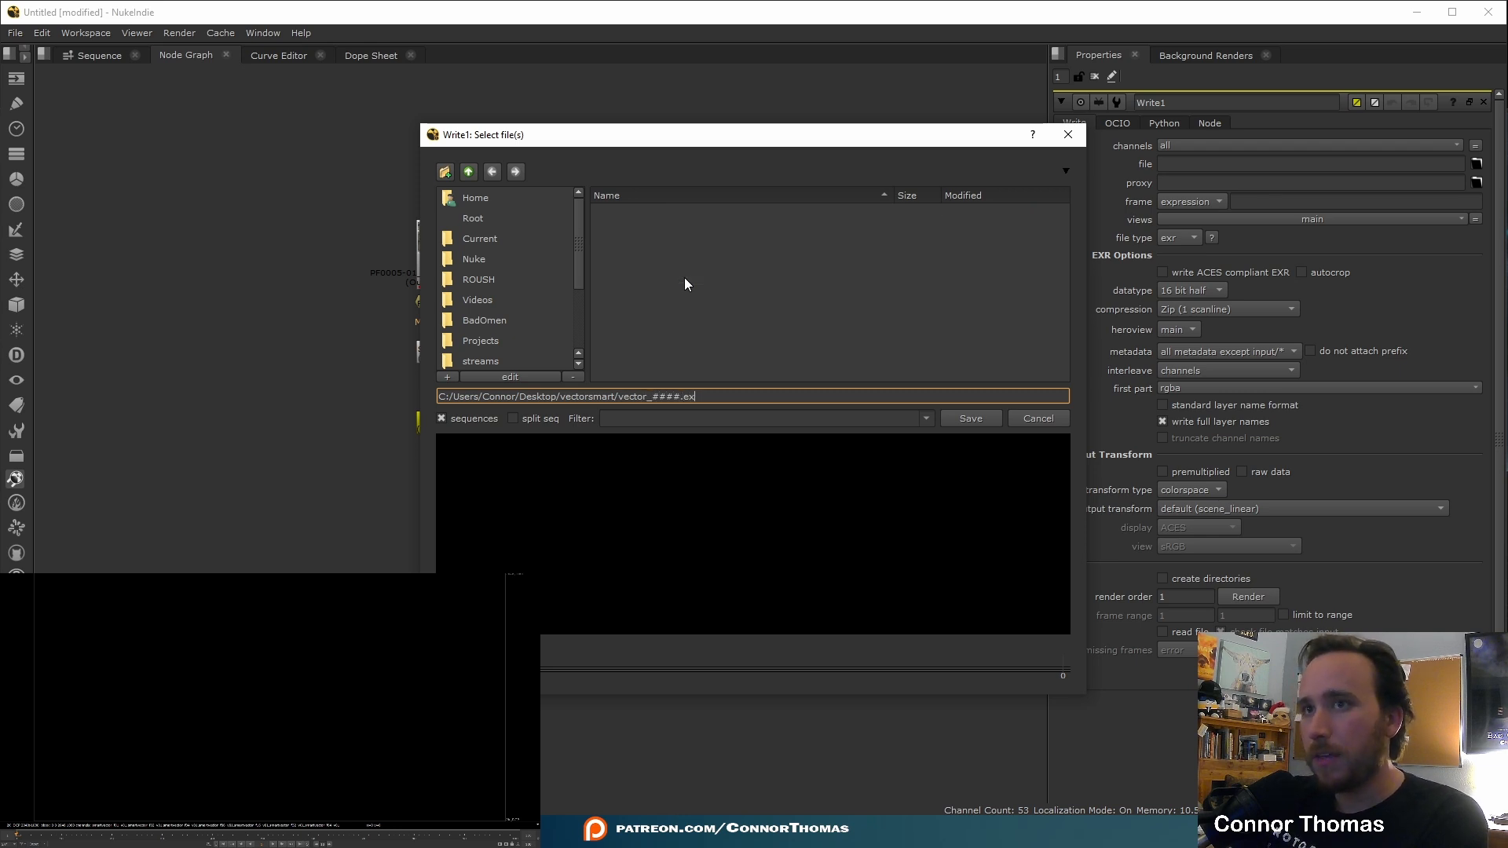
{"action": "left_click", "coordinate": [969, 417]}
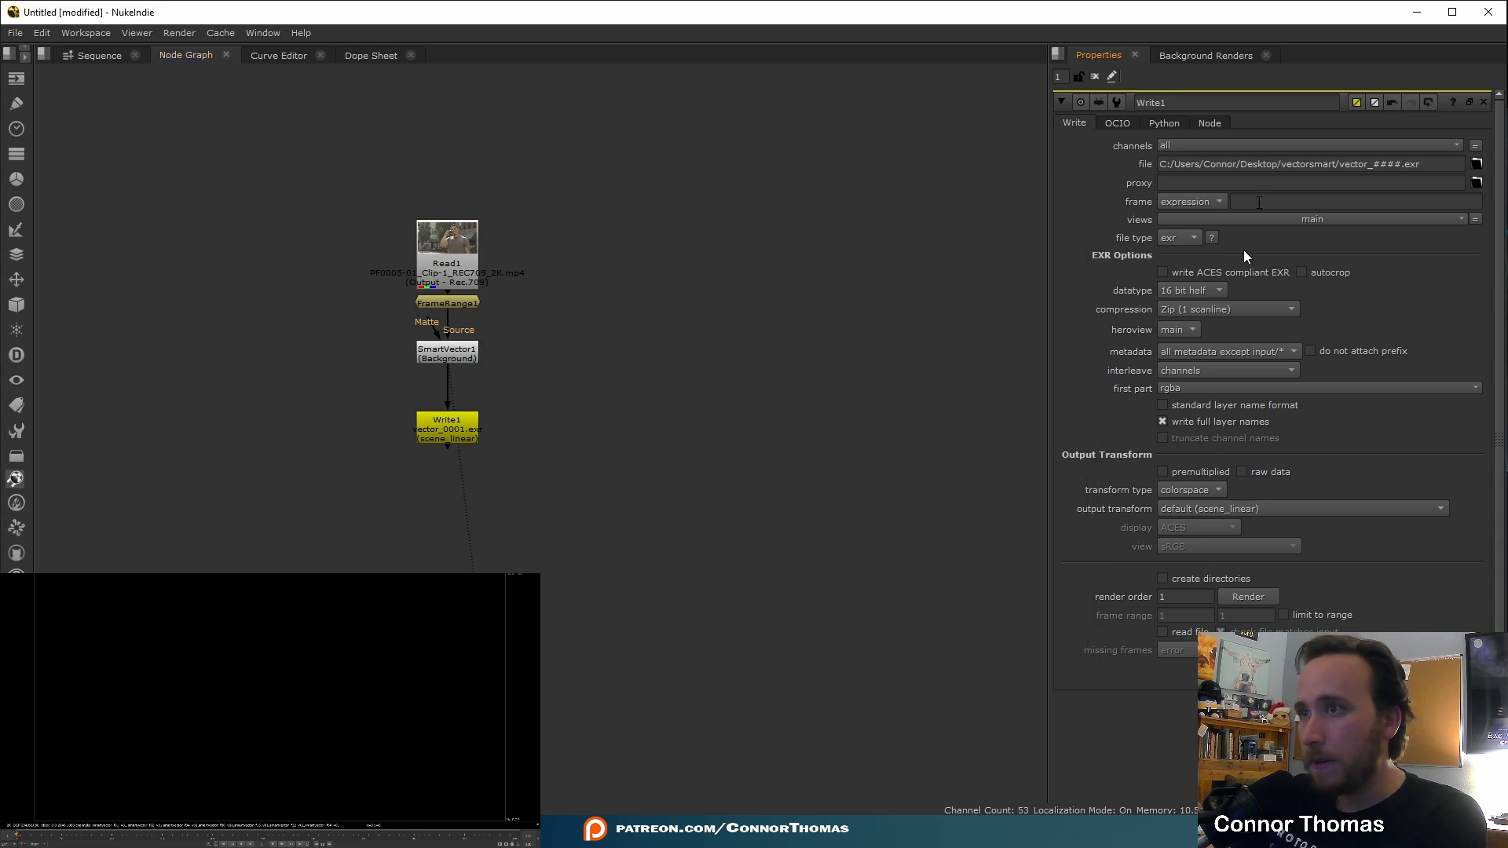
Step: Enable 'create directories' on the Write node and render frames 1–100
{"action": "left_click", "coordinate": [1162, 578]}
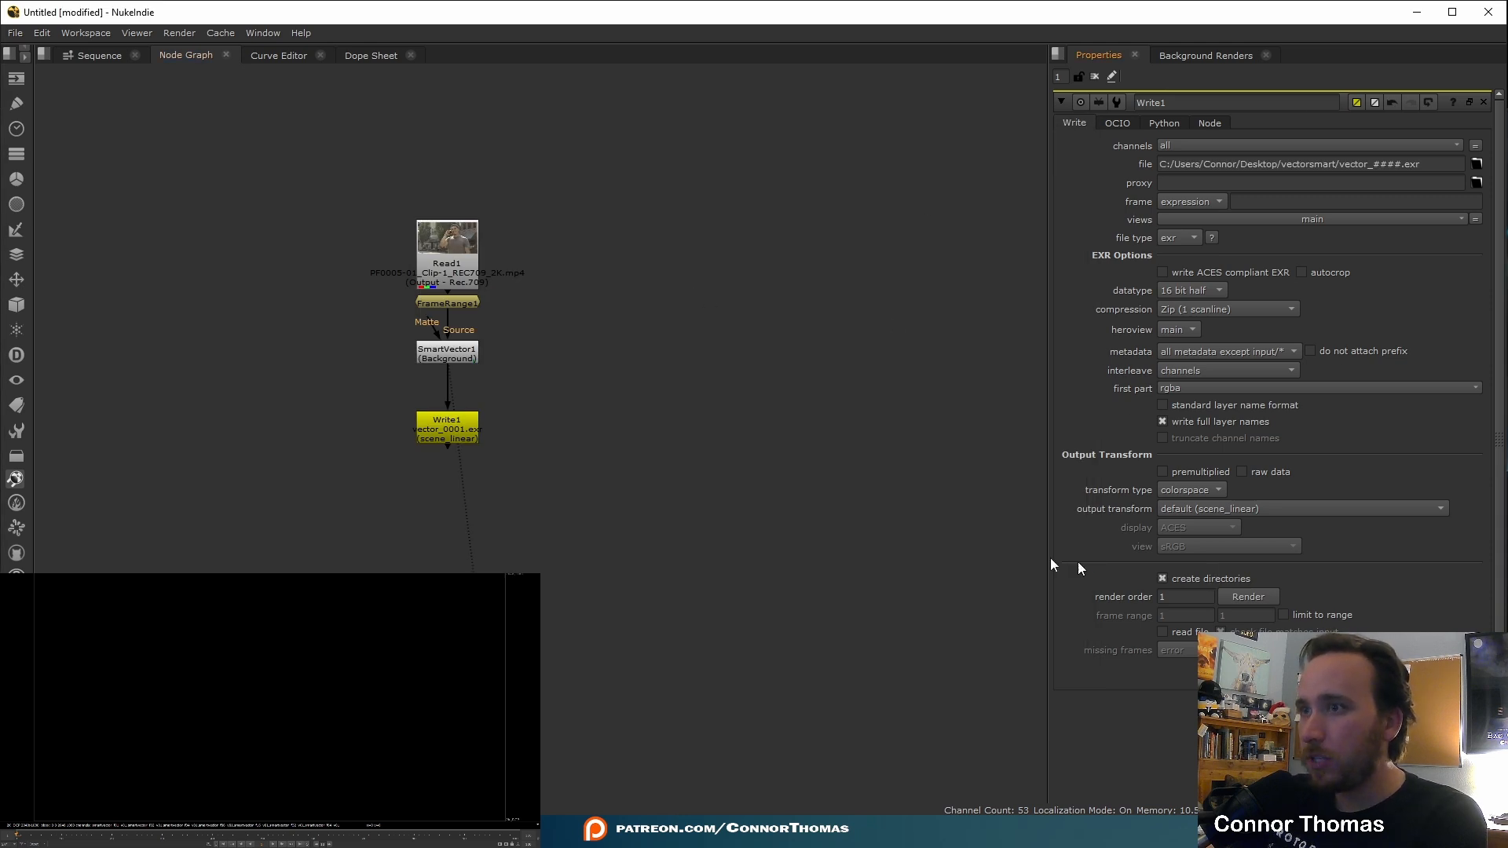
{"action": "mouse_move", "coordinate": [1260, 582]}
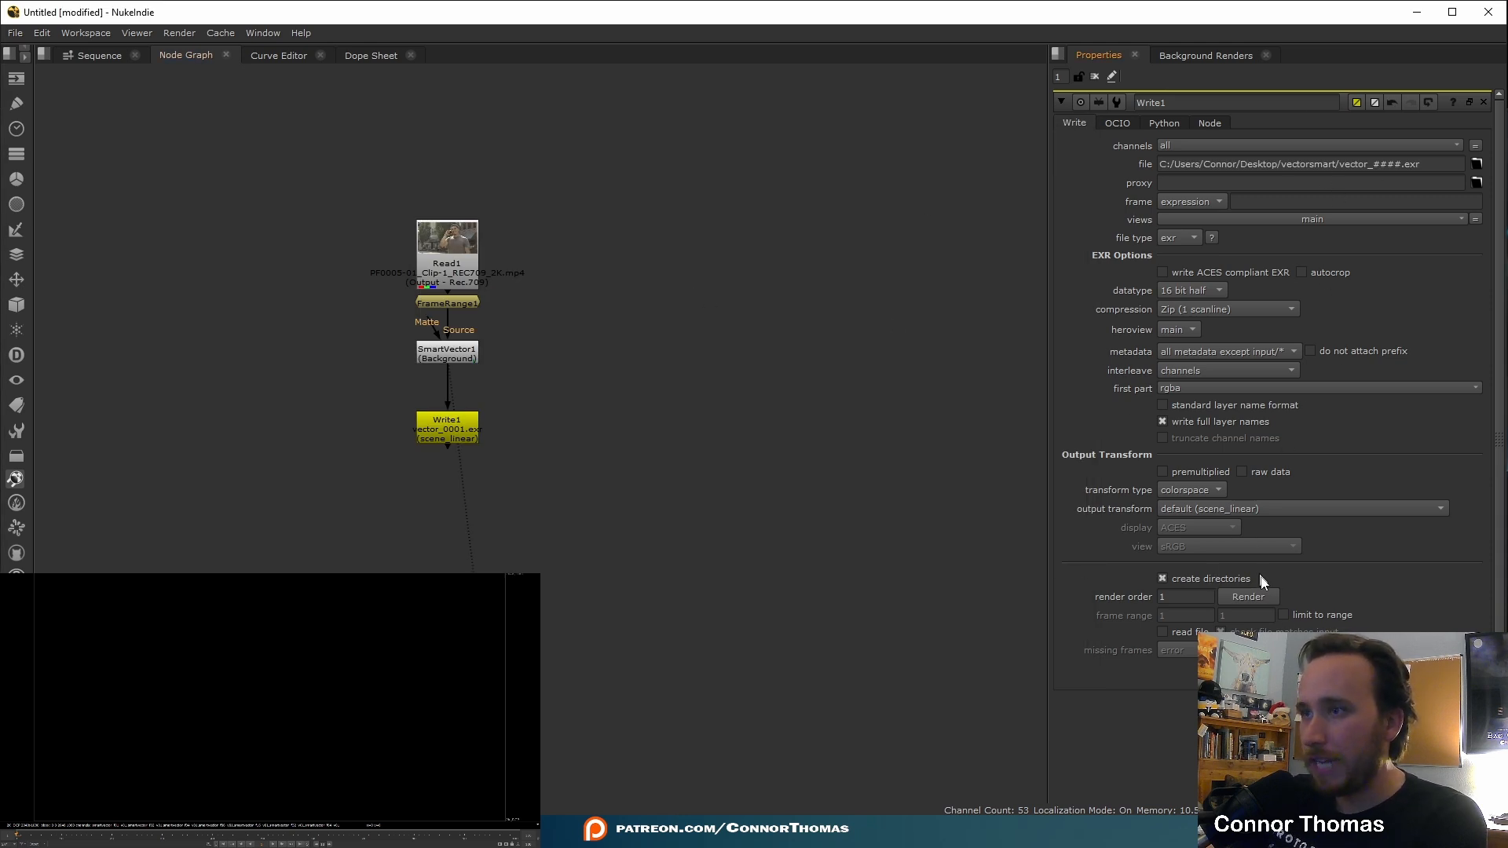
{"action": "left_click", "coordinate": [1247, 596]}
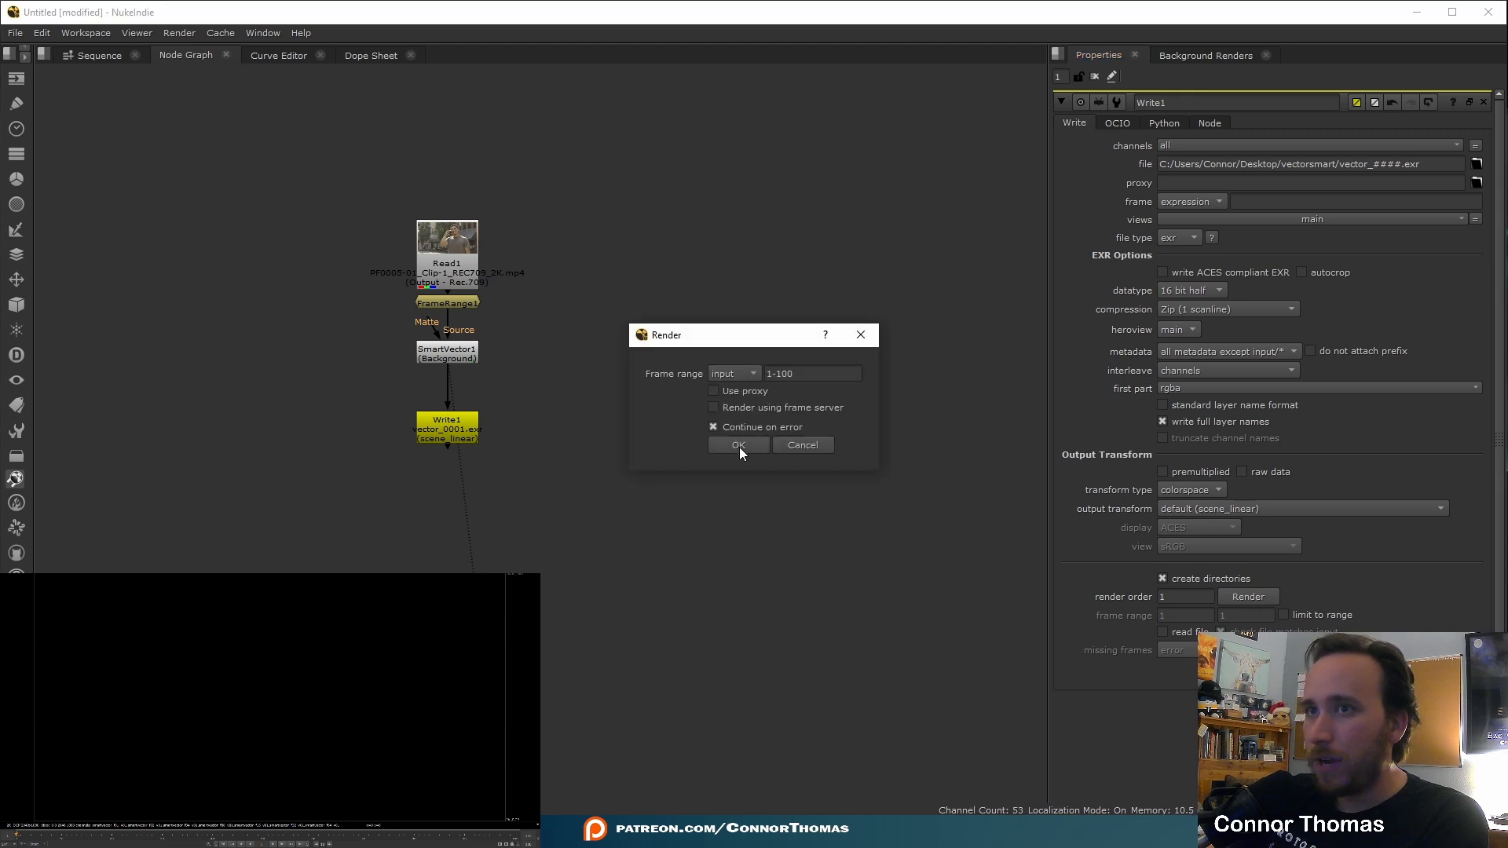
{"action": "left_click", "coordinate": [738, 445]}
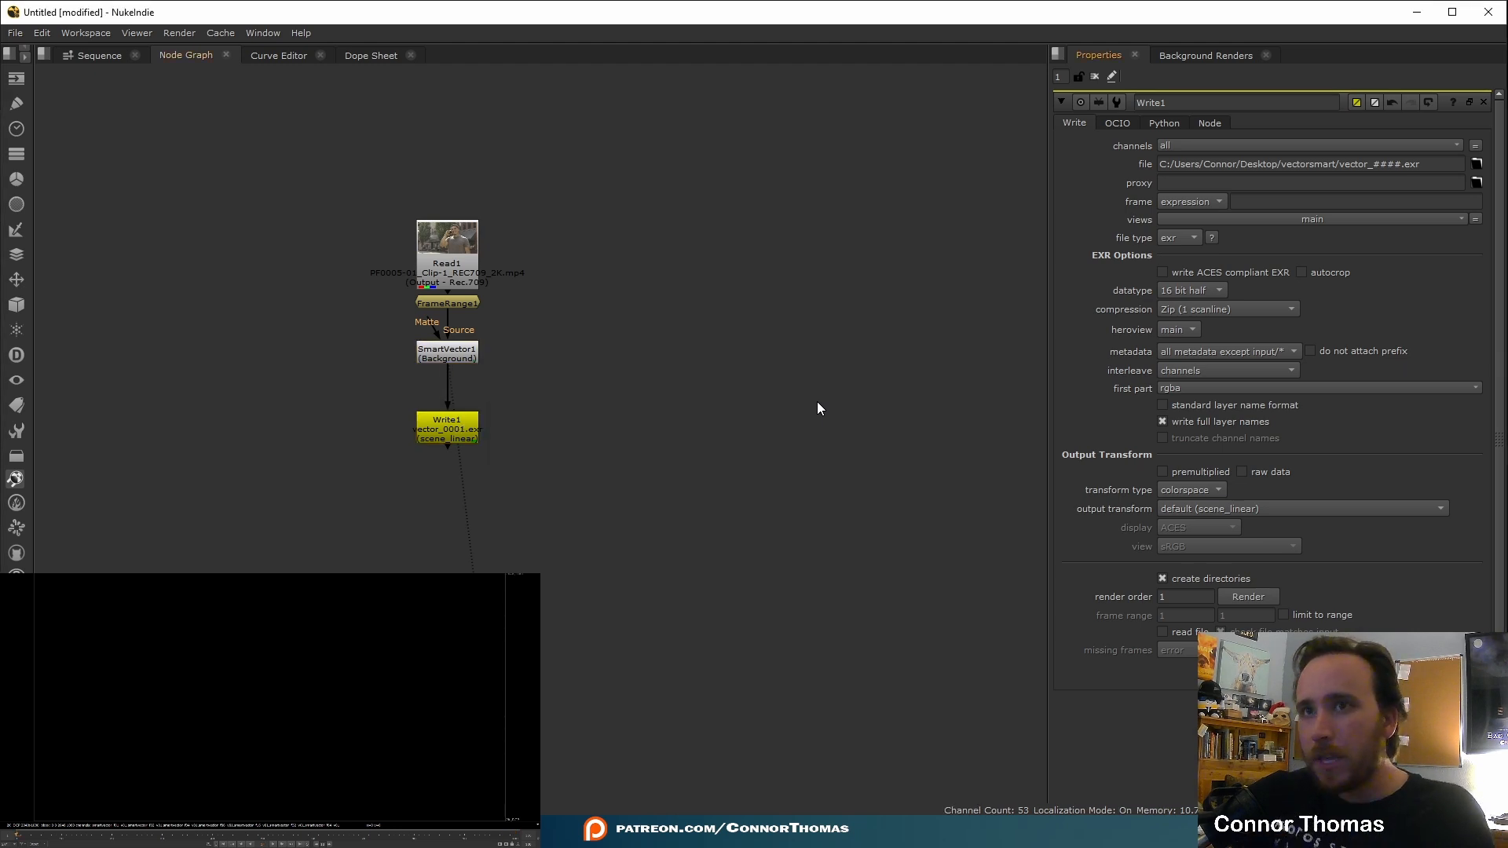
Step: Add a VectorDistort node under Write1 and pipe FrameRange1 into the Merge's B input
{"action": "left_click", "coordinate": [446, 426]}
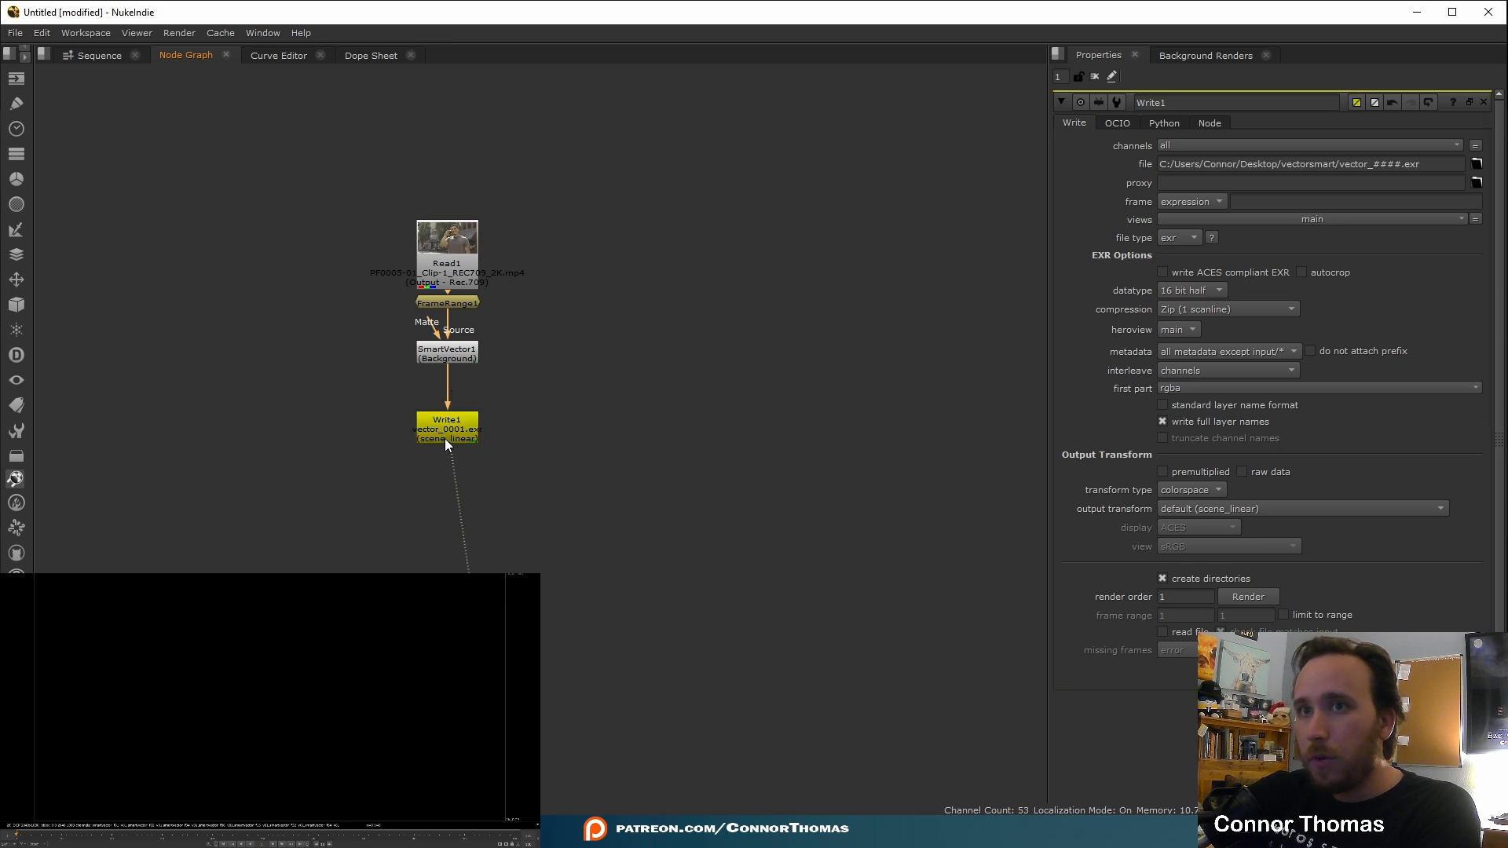
{"action": "type", "text": "vect"}
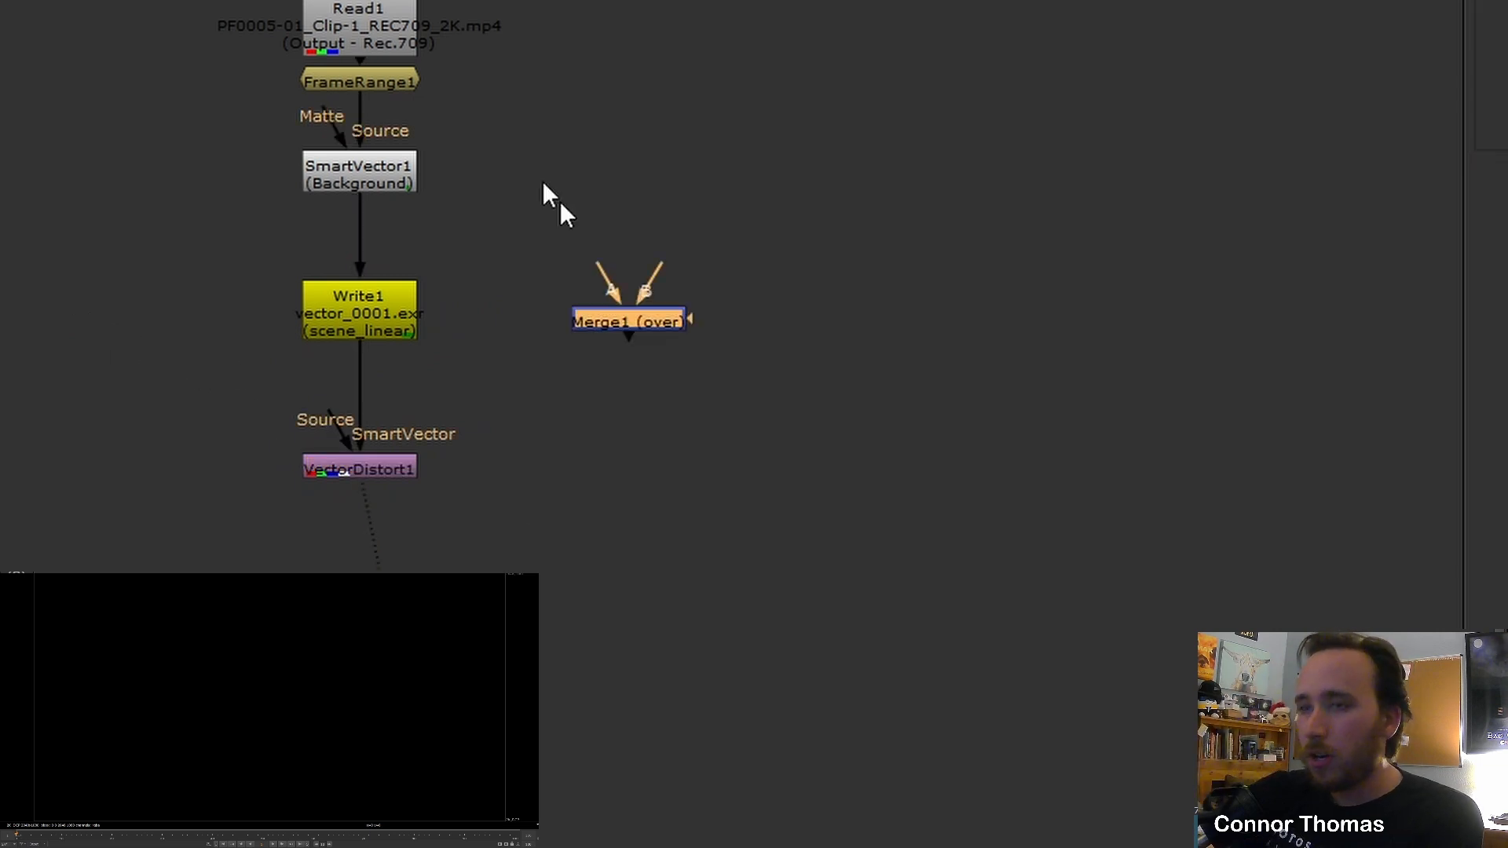
{"action": "left_click_drag", "start_coordinate": [361, 60], "coordinate": [596, 292]}
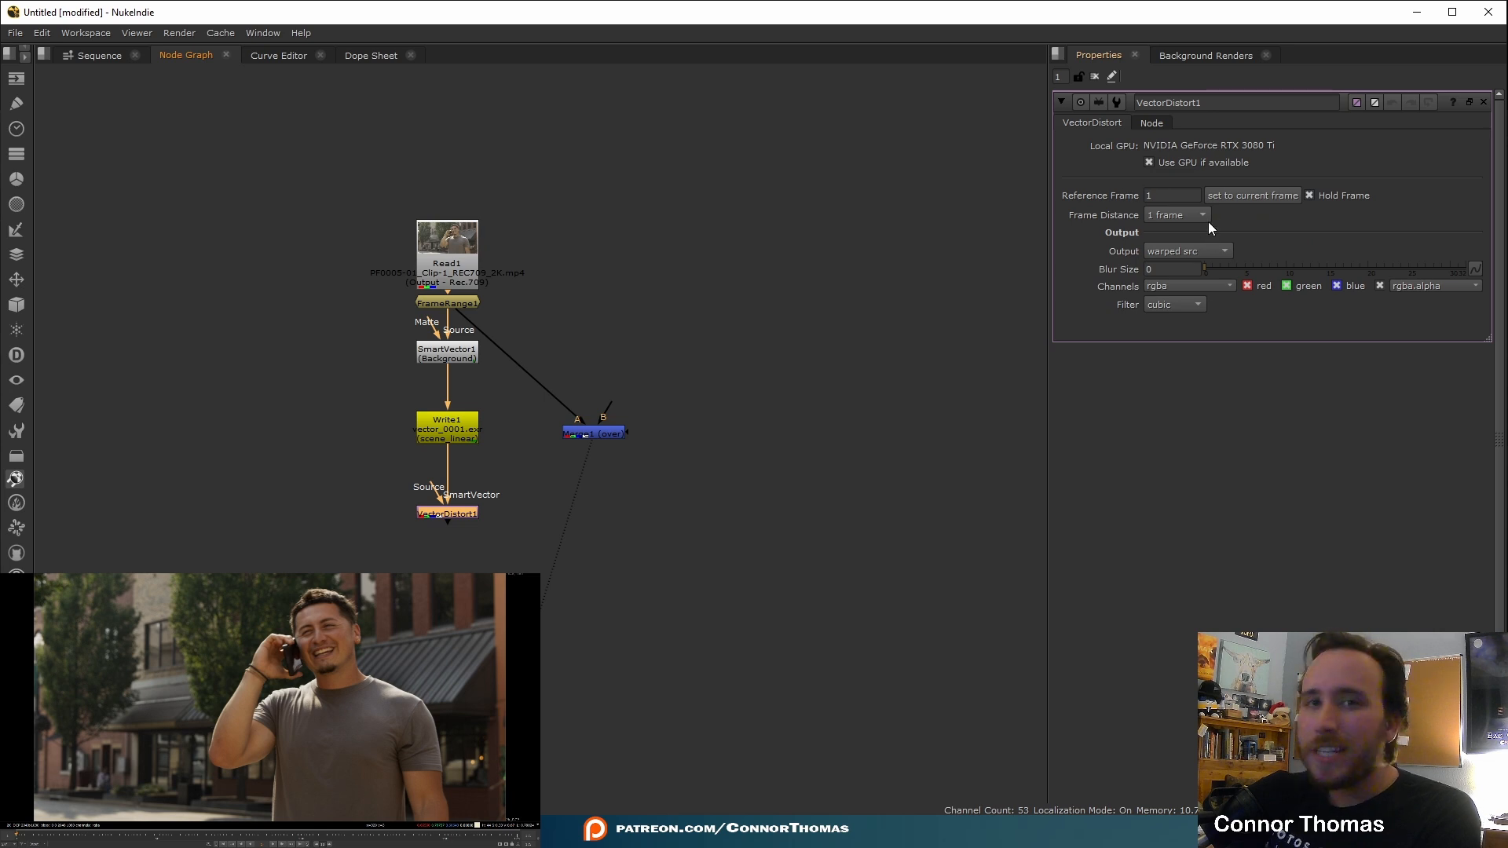
{"action": "mouse_move", "coordinate": [1203, 214]}
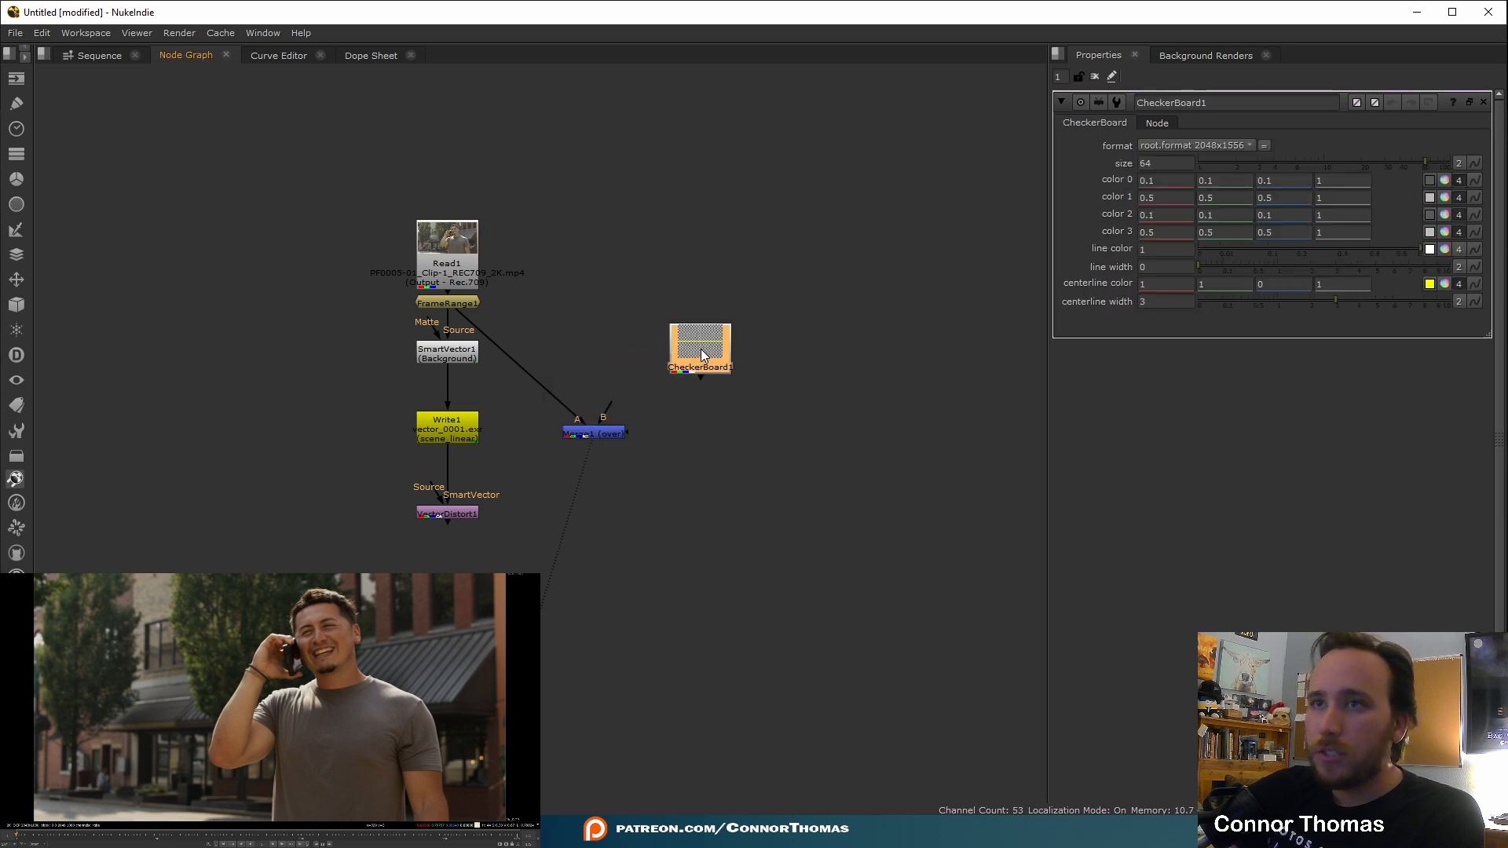
{"action": "mouse_move", "coordinate": [96, 707]}
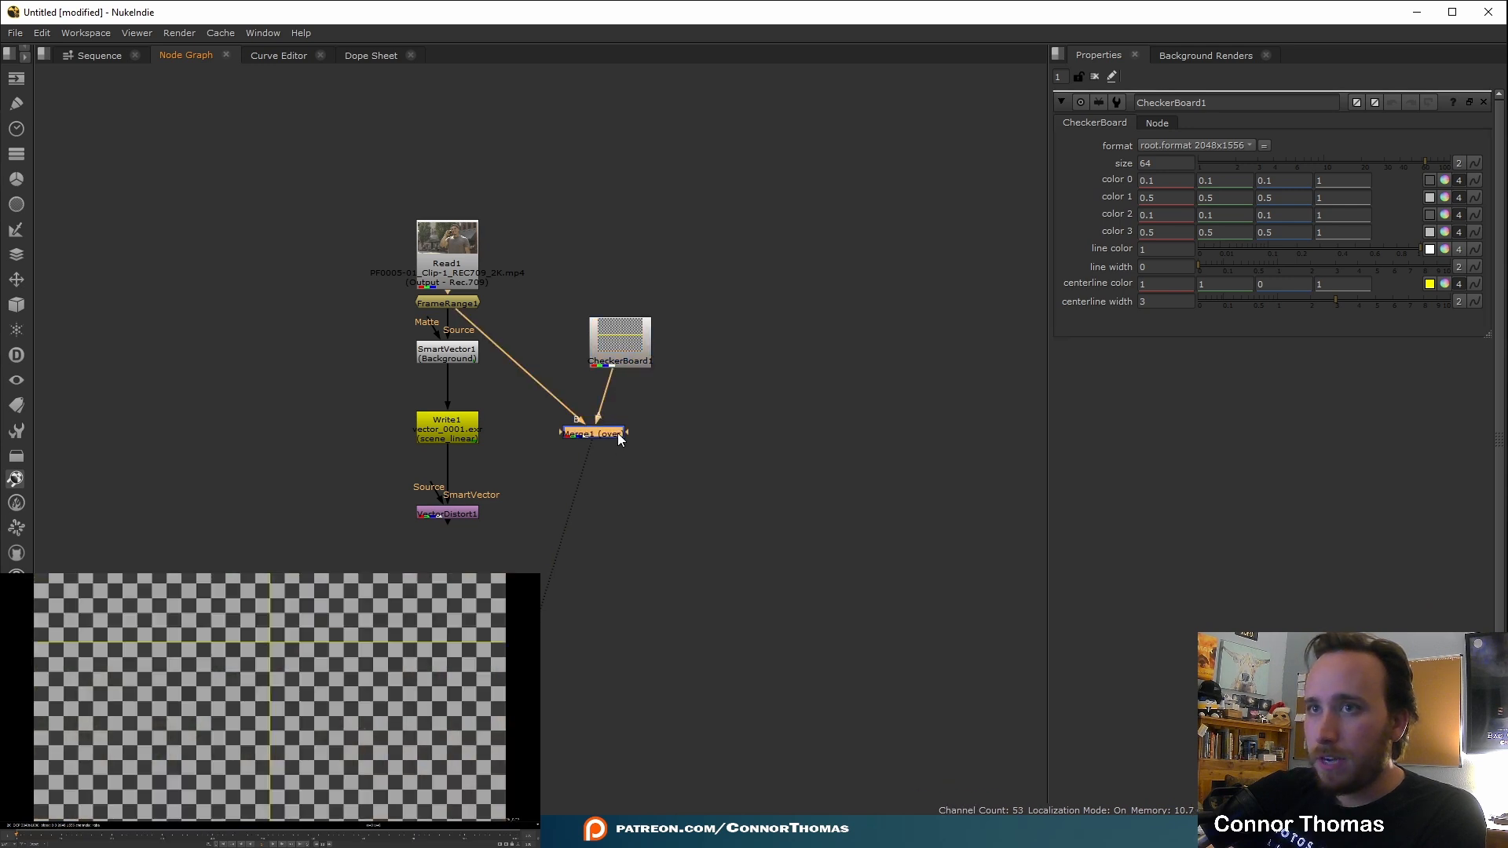
Step: Connect the CheckerBoard to the Merge A input and add a CornerPin2D node
{"action": "left_click_drag", "start_coordinate": [620, 342], "coordinate": [659, 293]}
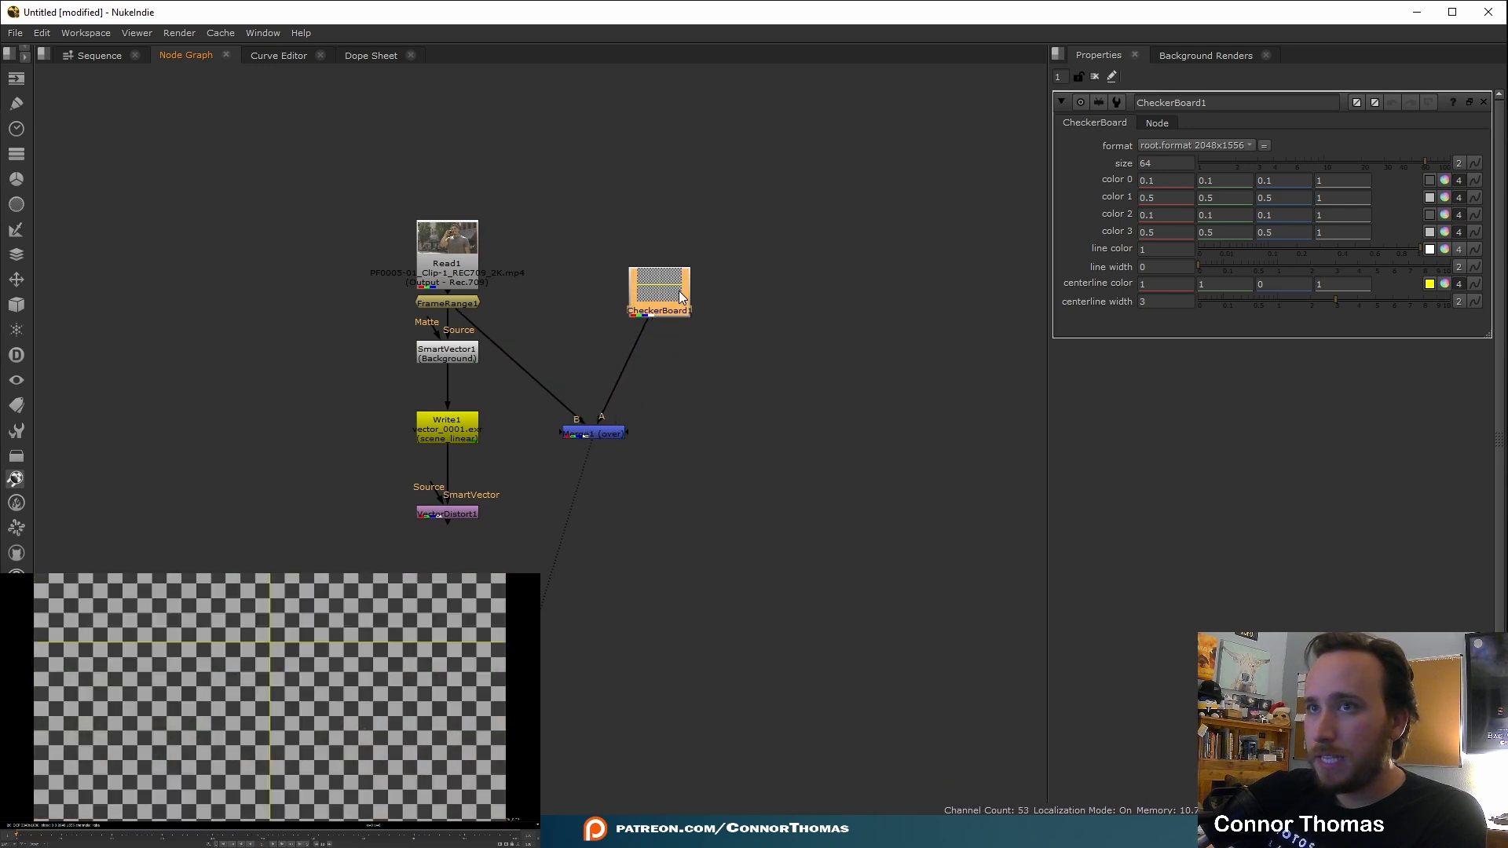
{"action": "type", "text": "corne"}
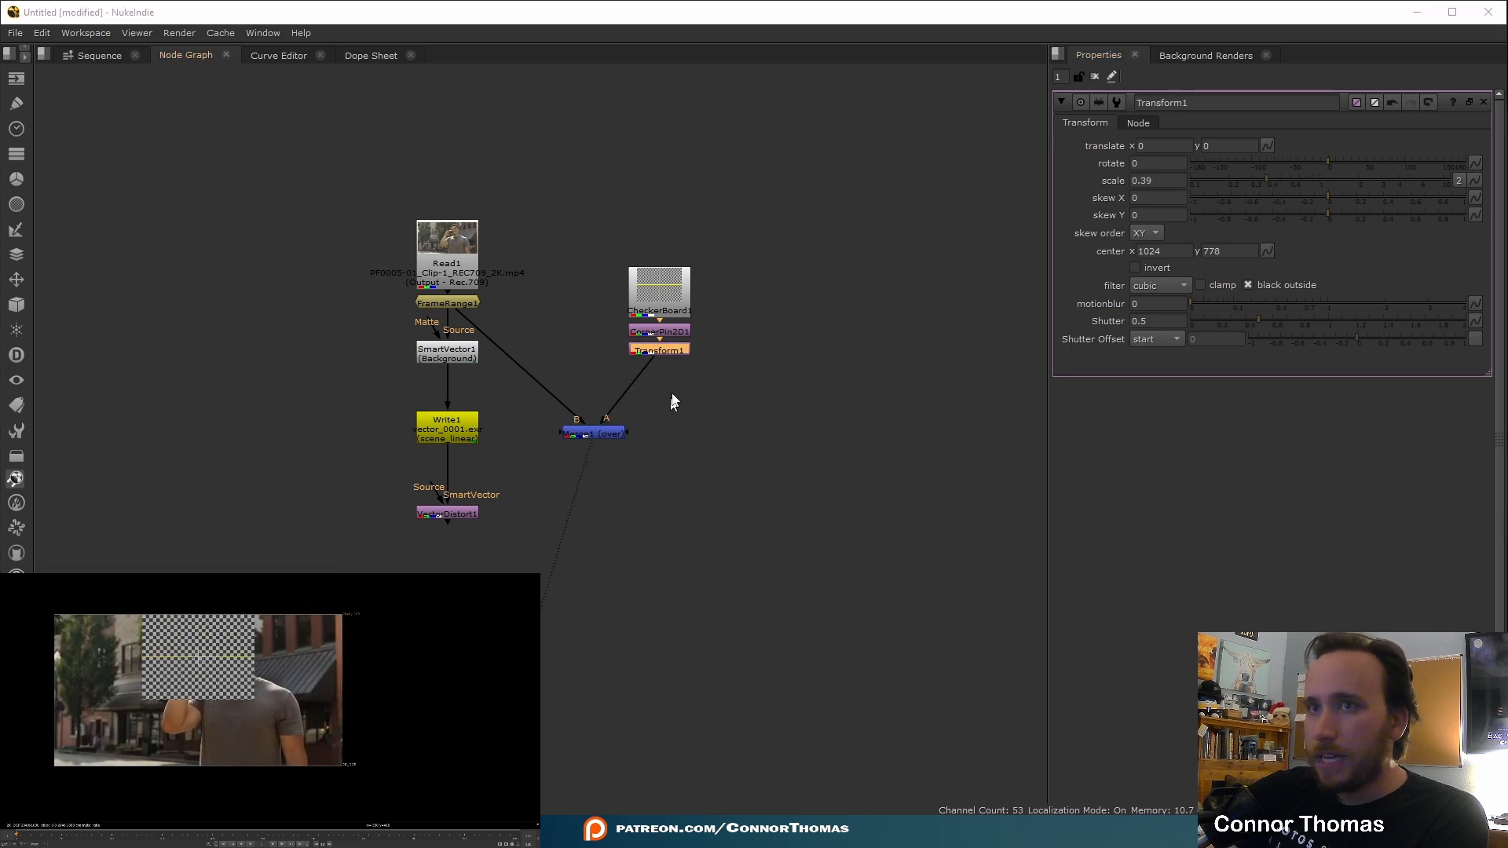
Step: Fit CornerPin2D1's four corners onto the shirt and review the Merge node's settings
{"action": "left_click", "coordinate": [659, 330]}
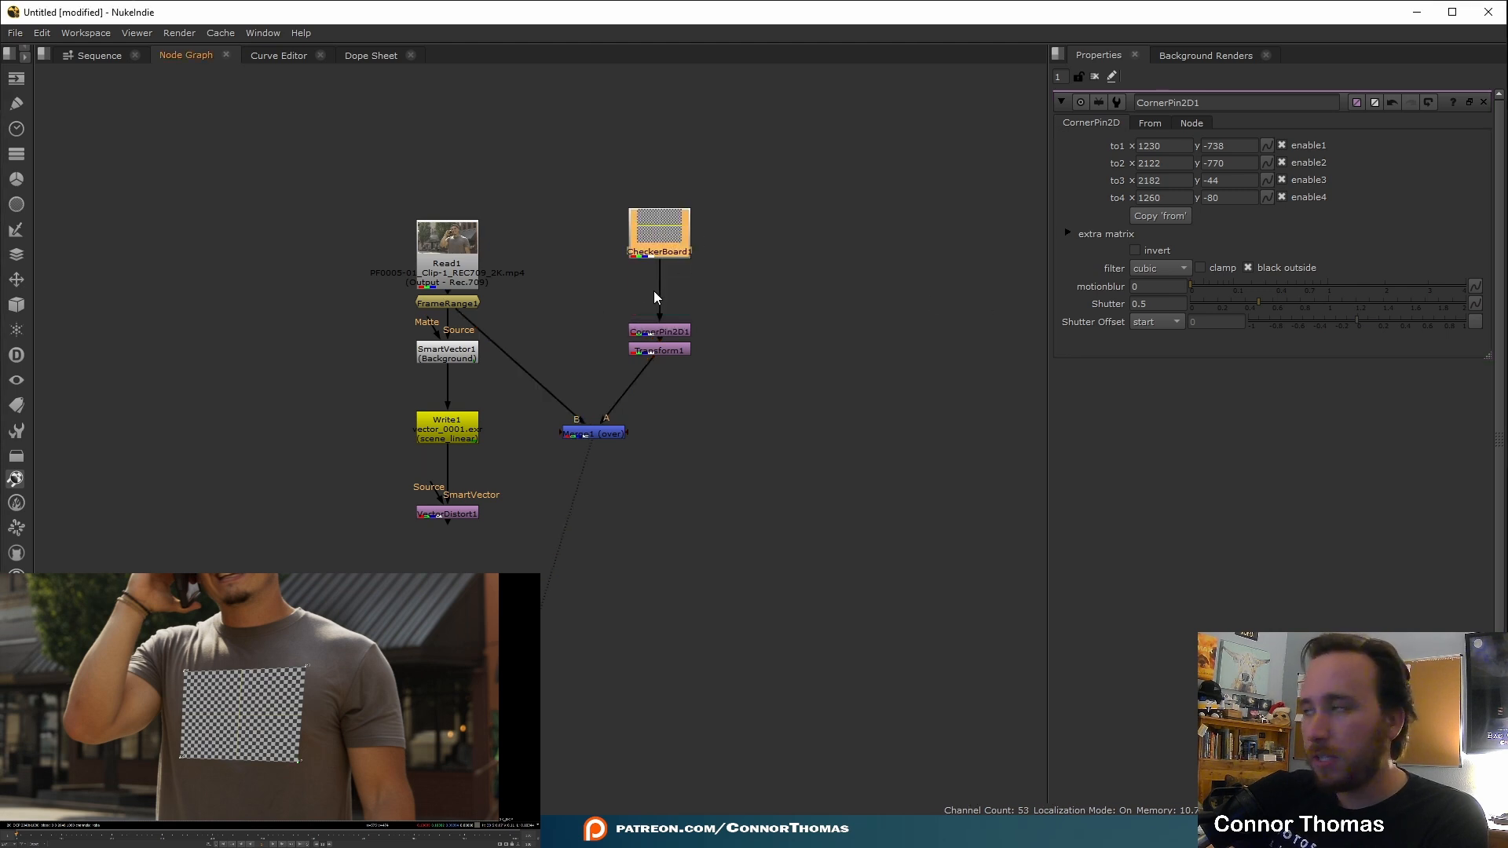
{"action": "mouse_move", "coordinate": [653, 298]}
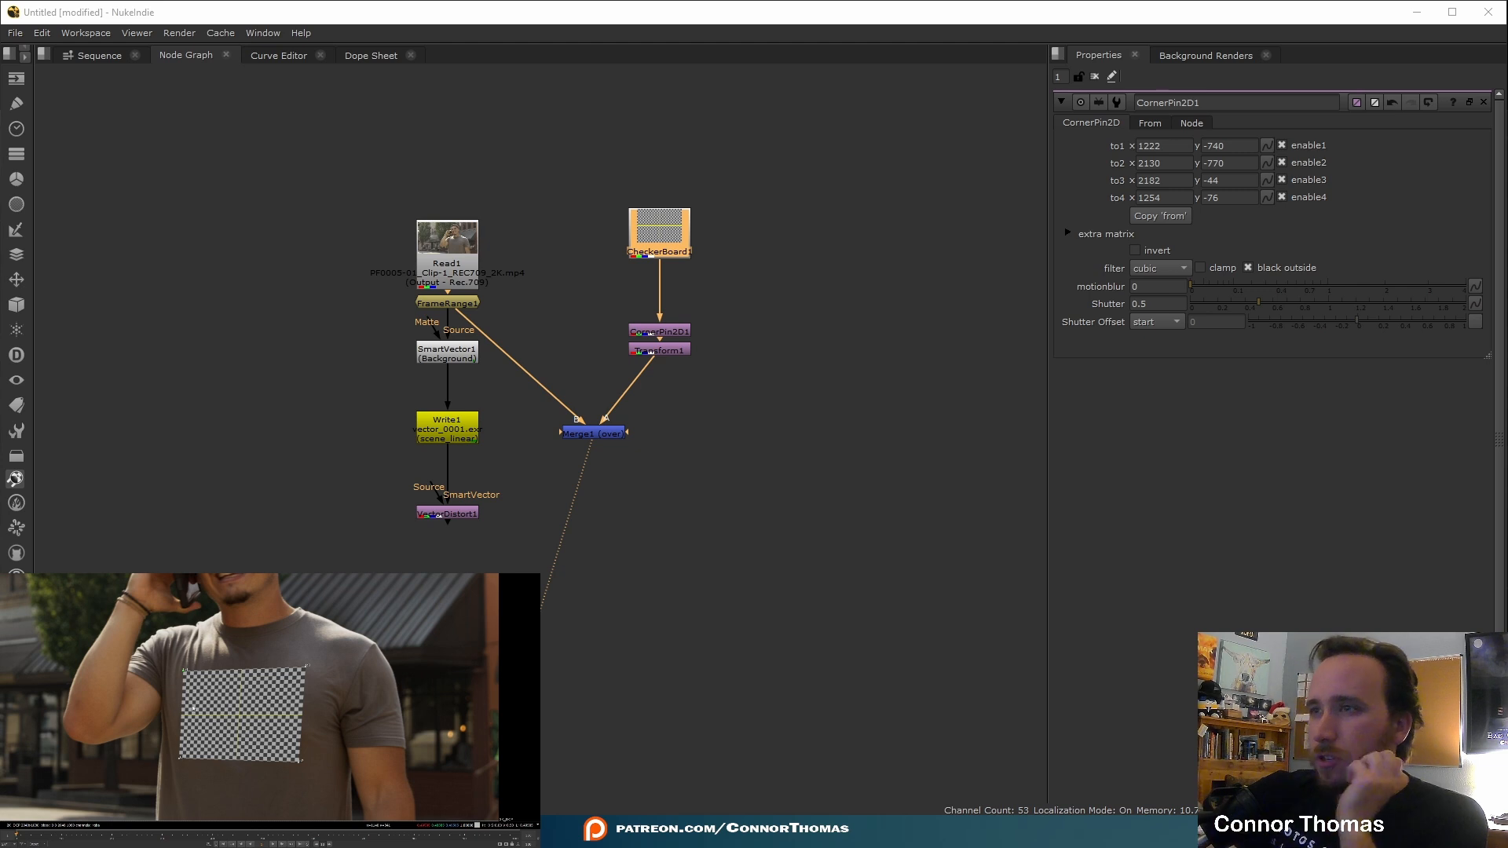
{"action": "left_click", "coordinate": [592, 432]}
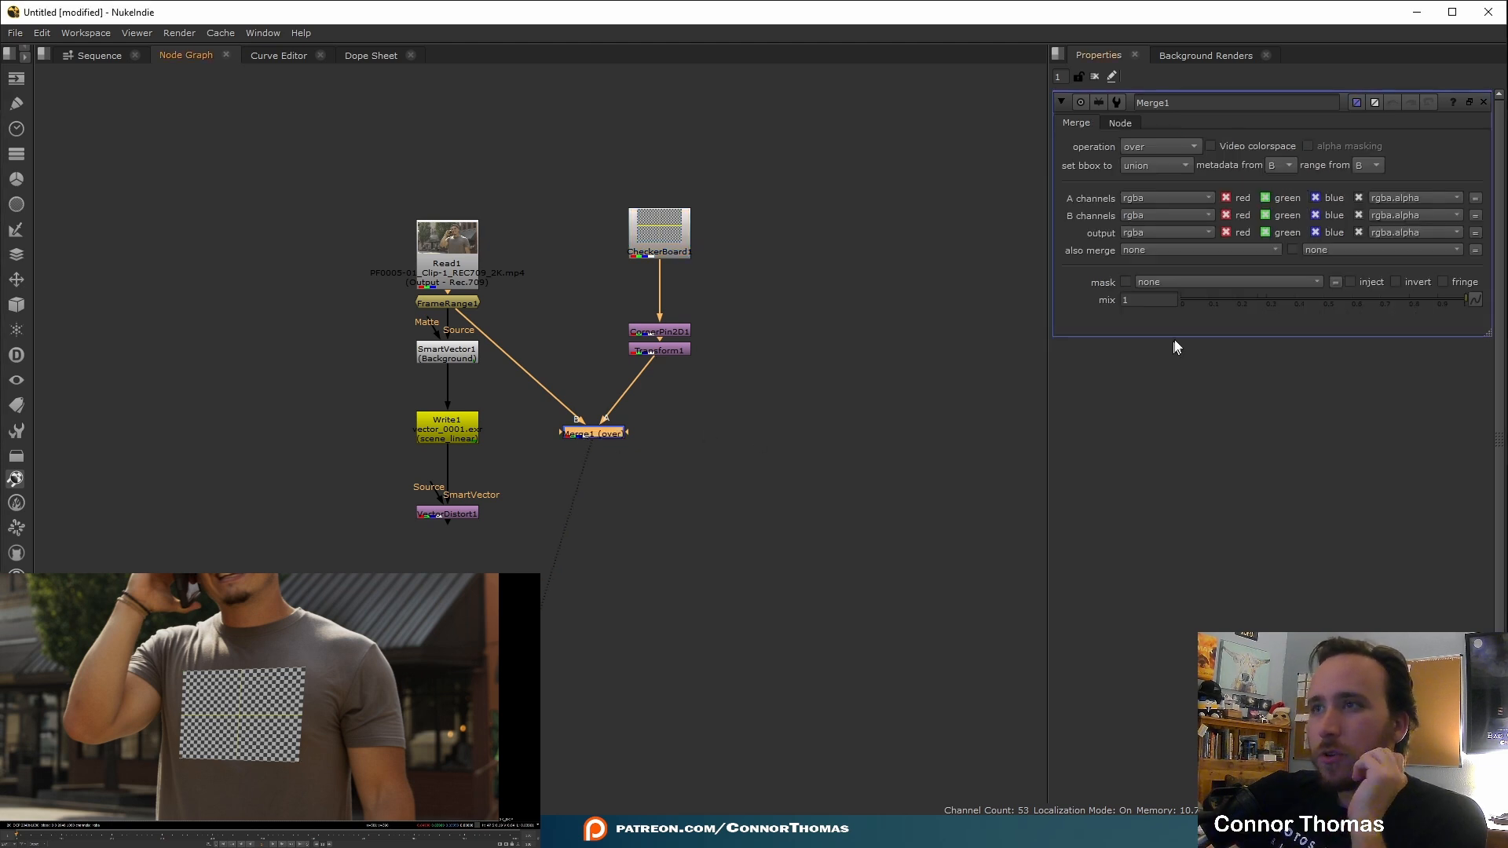
{"action": "left_click_drag", "start_coordinate": [1471, 299], "coordinate": [1241, 299]}
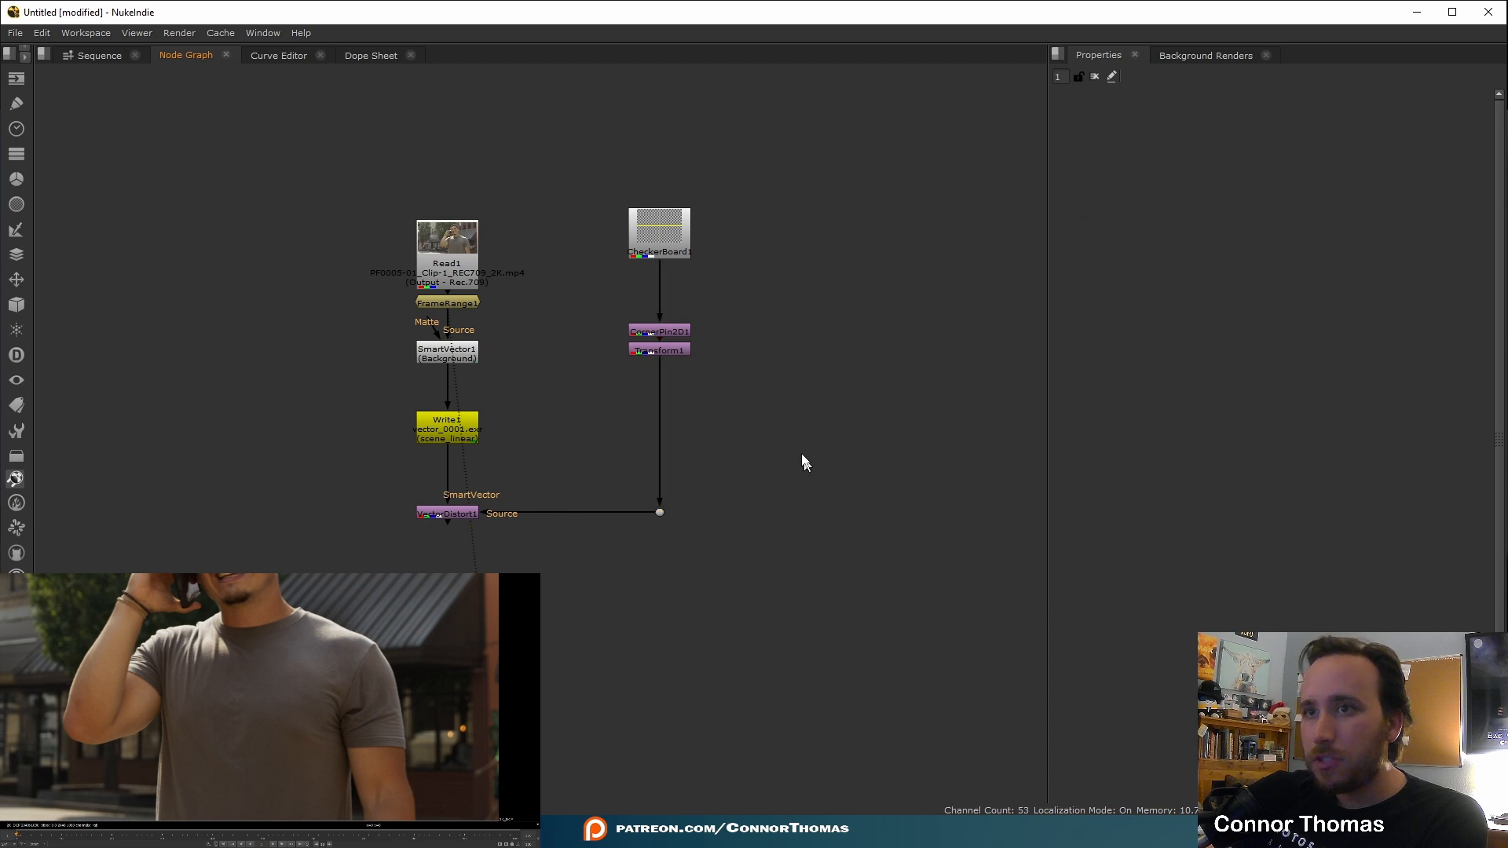
{"action": "mouse_move", "coordinate": [800, 452]}
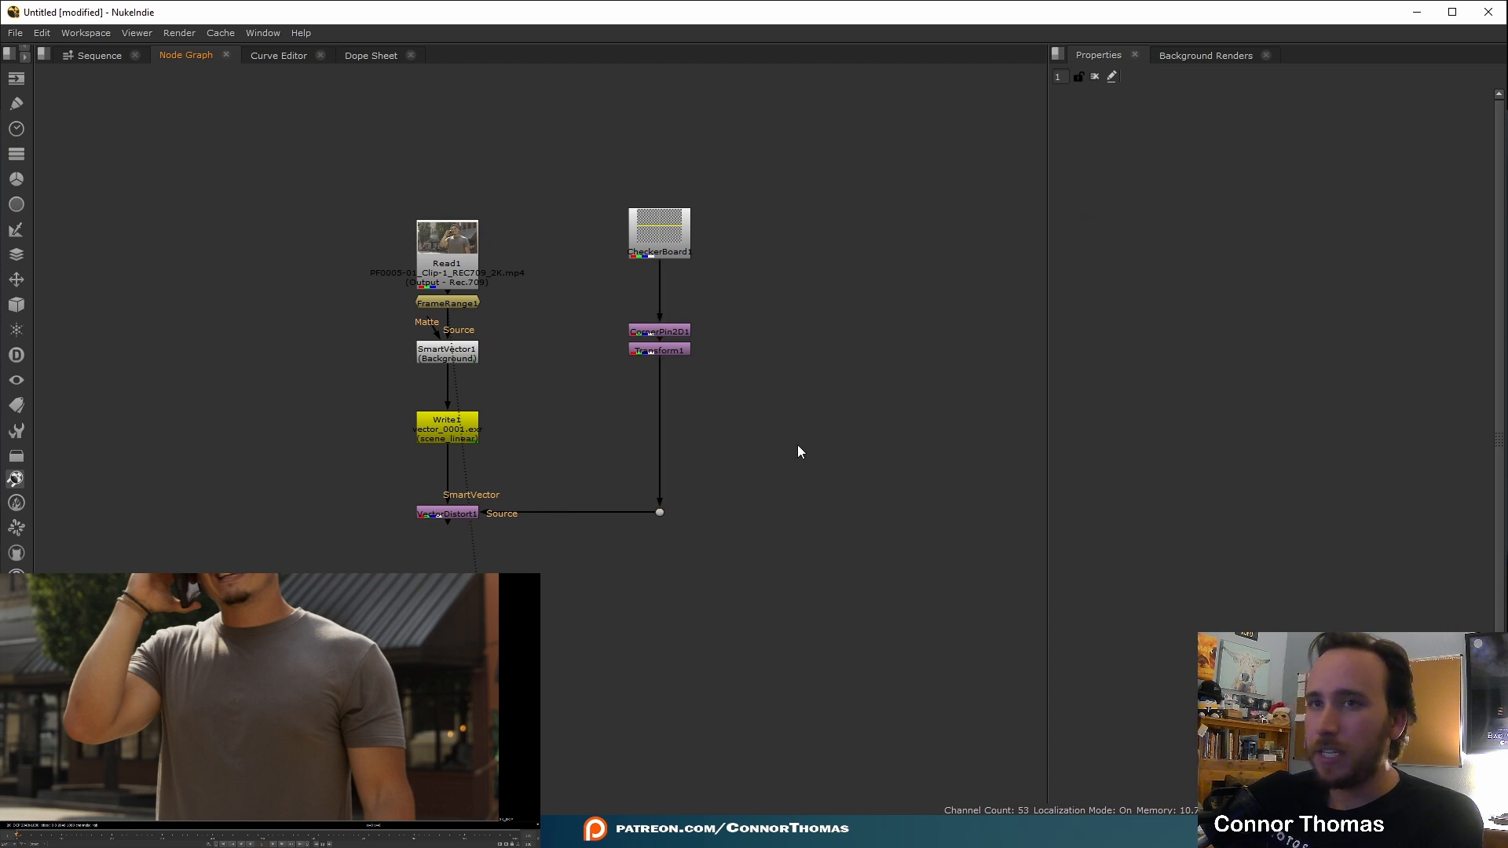
Step: Check that VectorDistort receives the vectors and the pinned checkerboard as Source
{"action": "left_click", "coordinate": [445, 513]}
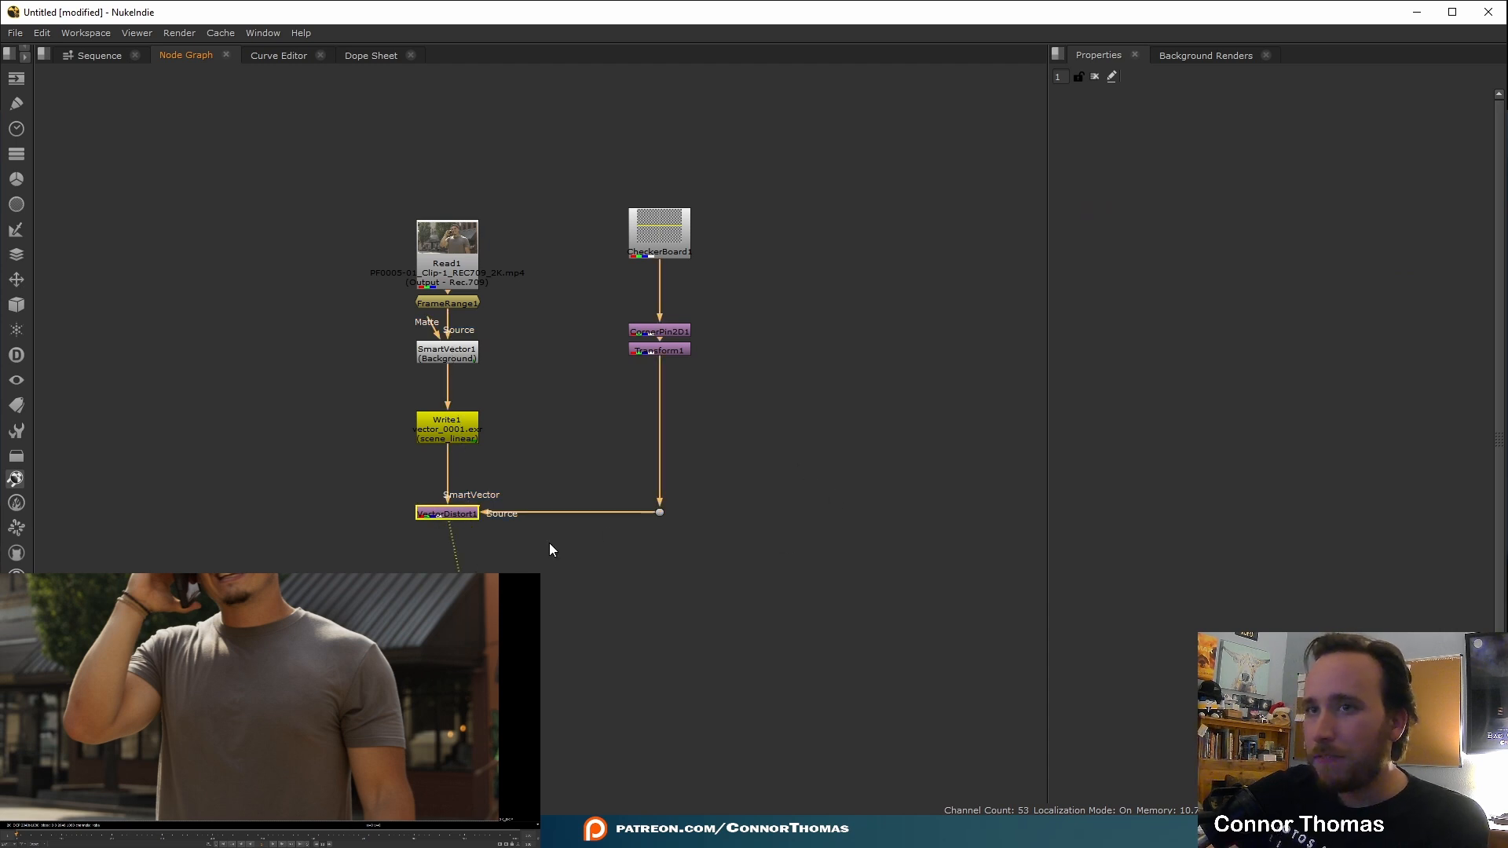